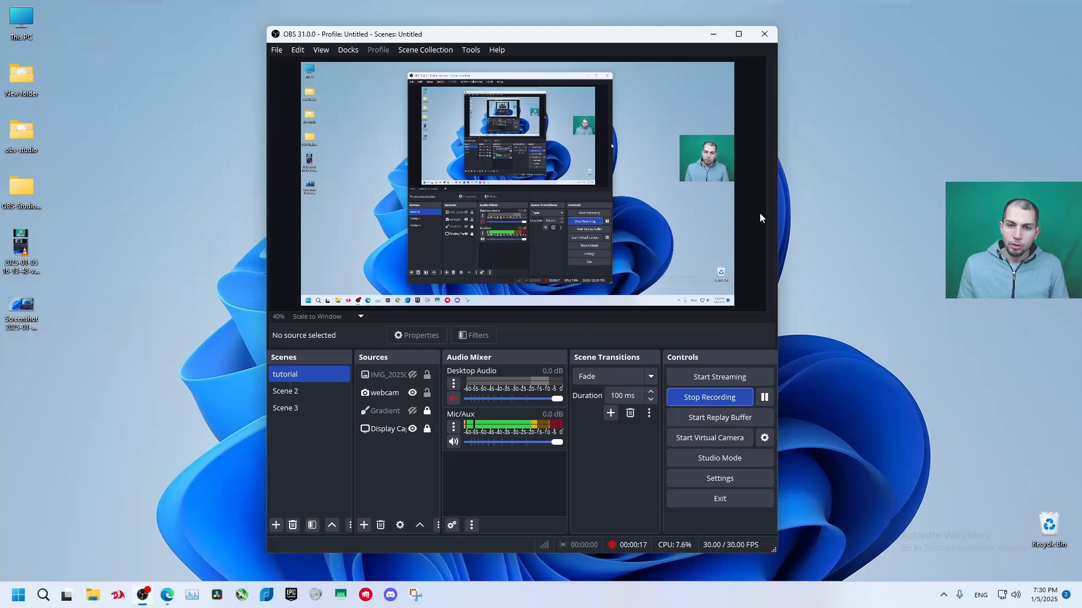
{"action": "mouse_move", "coordinate": [730, 140]}
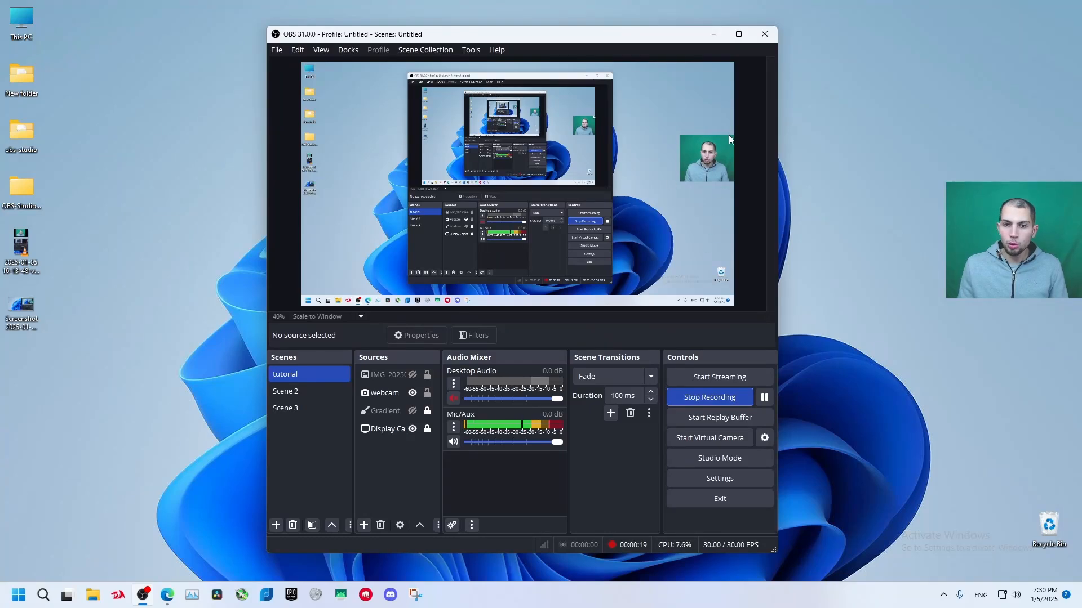
{"action": "mouse_move", "coordinate": [719, 6]}
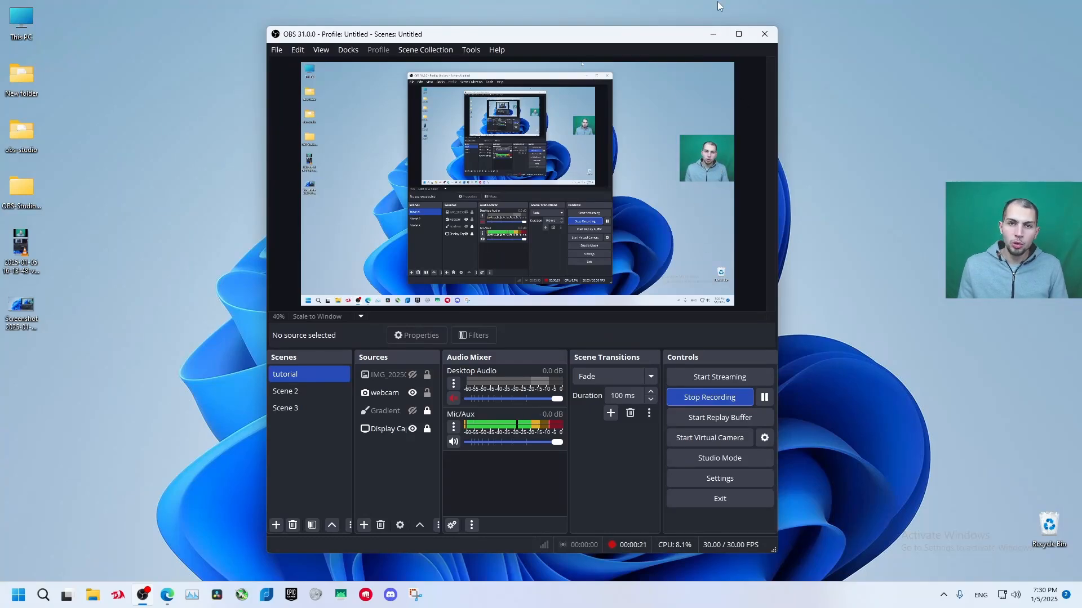
Pop the YouTube live chat out into its own window and highlight its web address.
{"action": "left_click", "coordinate": [167, 594]}
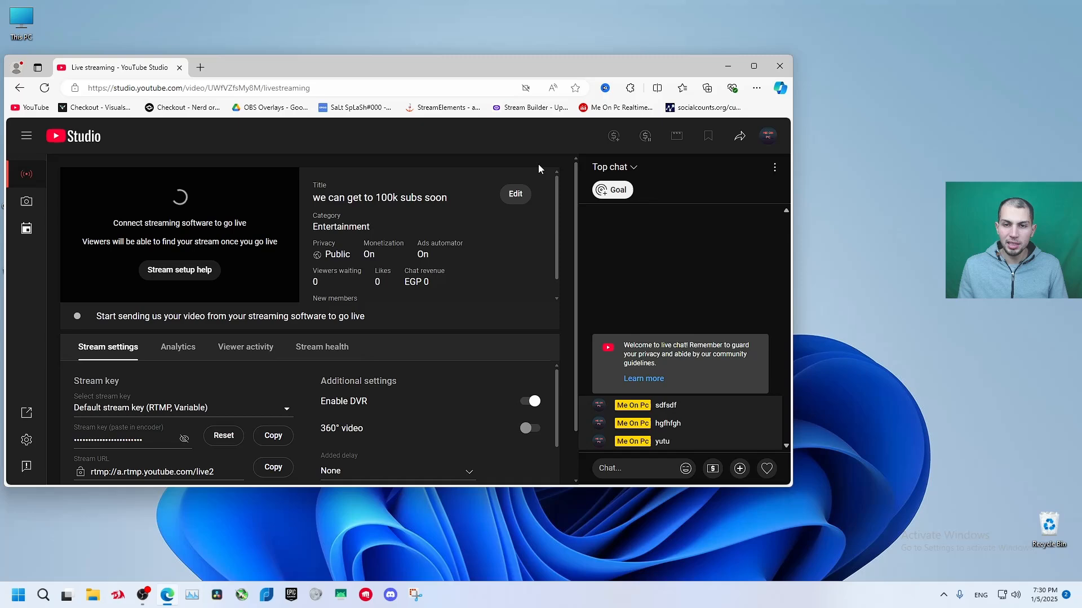
{"action": "mouse_move", "coordinate": [753, 66]}
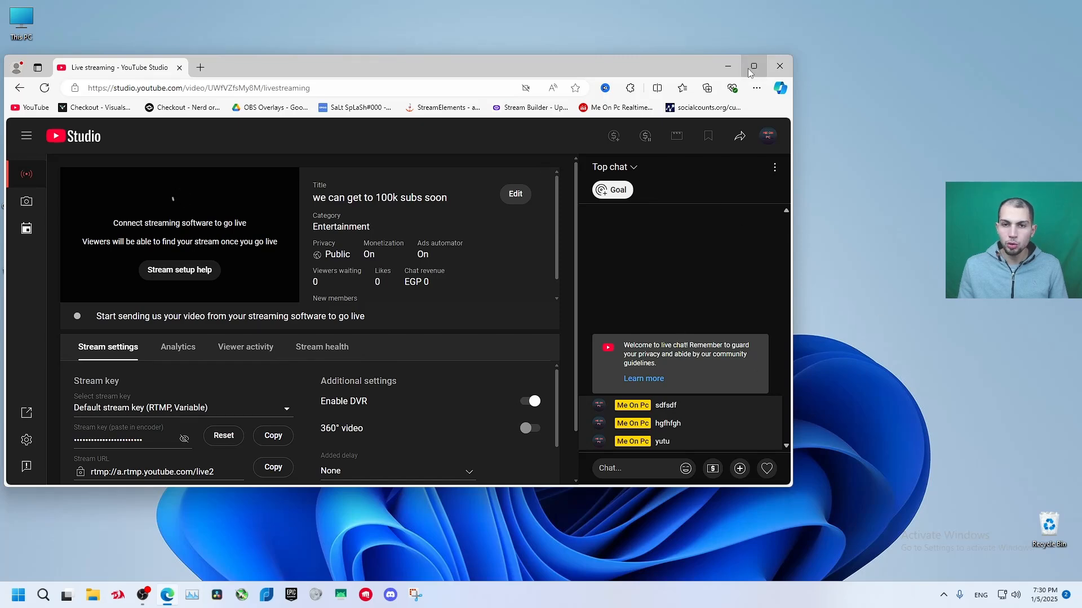
{"action": "left_click", "coordinate": [754, 65]}
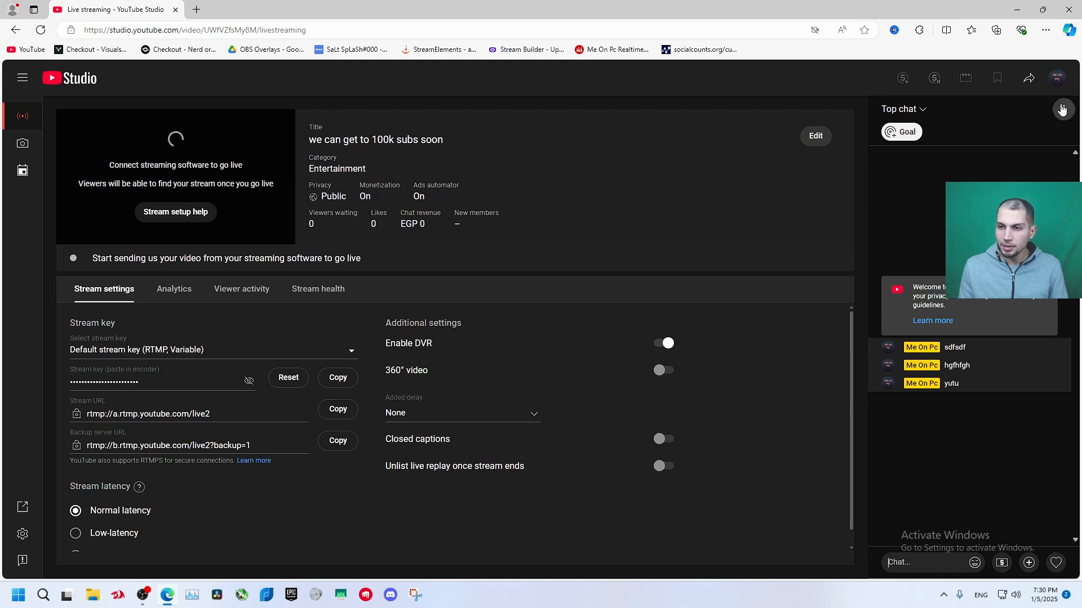
{"action": "left_click", "coordinate": [1063, 109]}
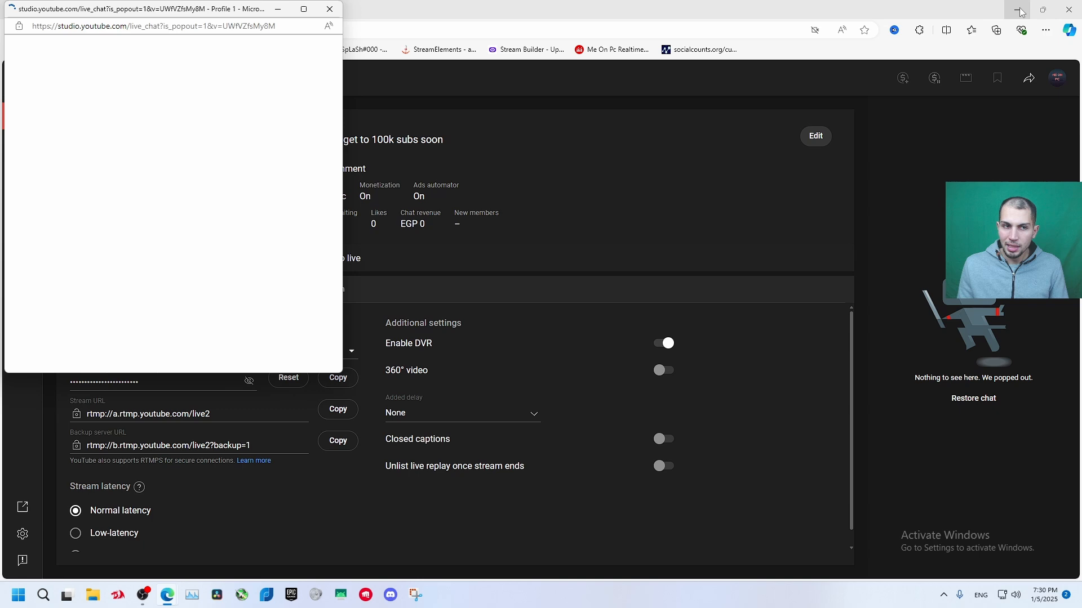
{"action": "left_click", "coordinate": [1018, 11]}
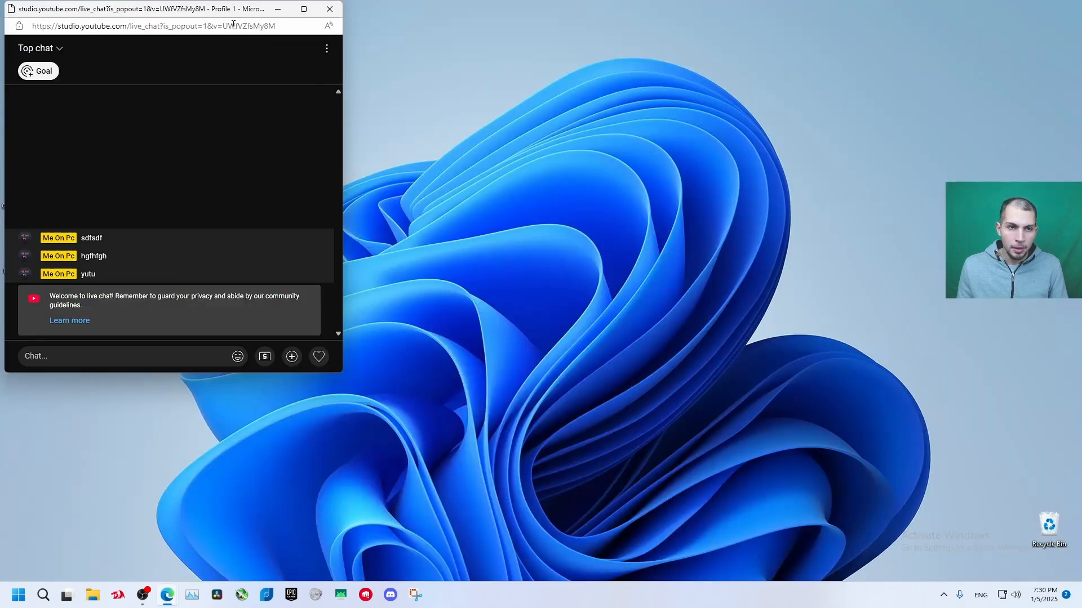
{"action": "left_click", "coordinate": [152, 26]}
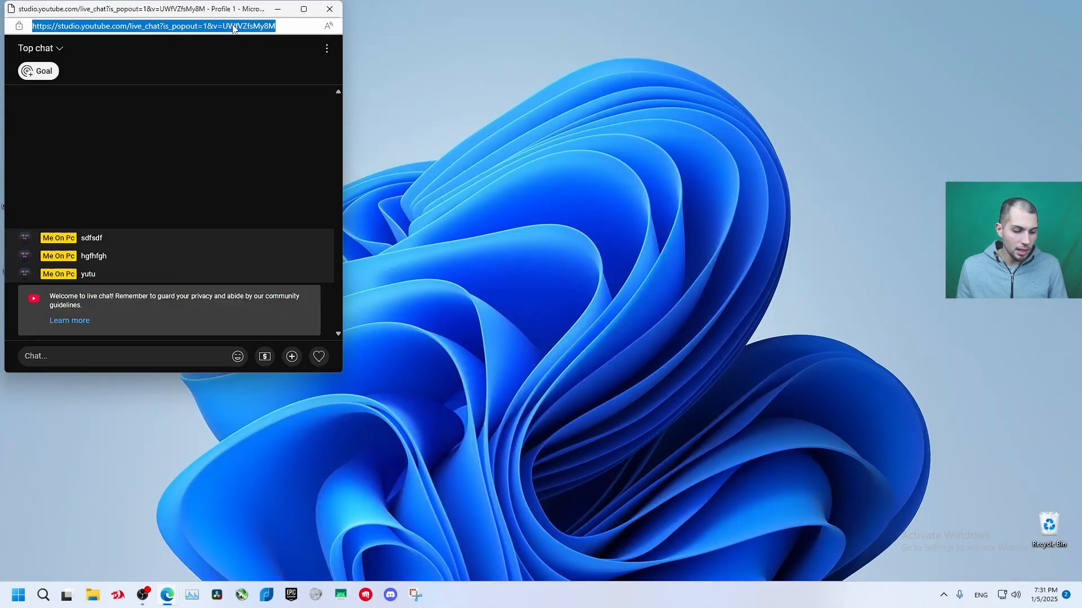
Add a Browser source named 'yt chat' in OBS loading the pop-out chat URL.
{"action": "left_click", "coordinate": [142, 594]}
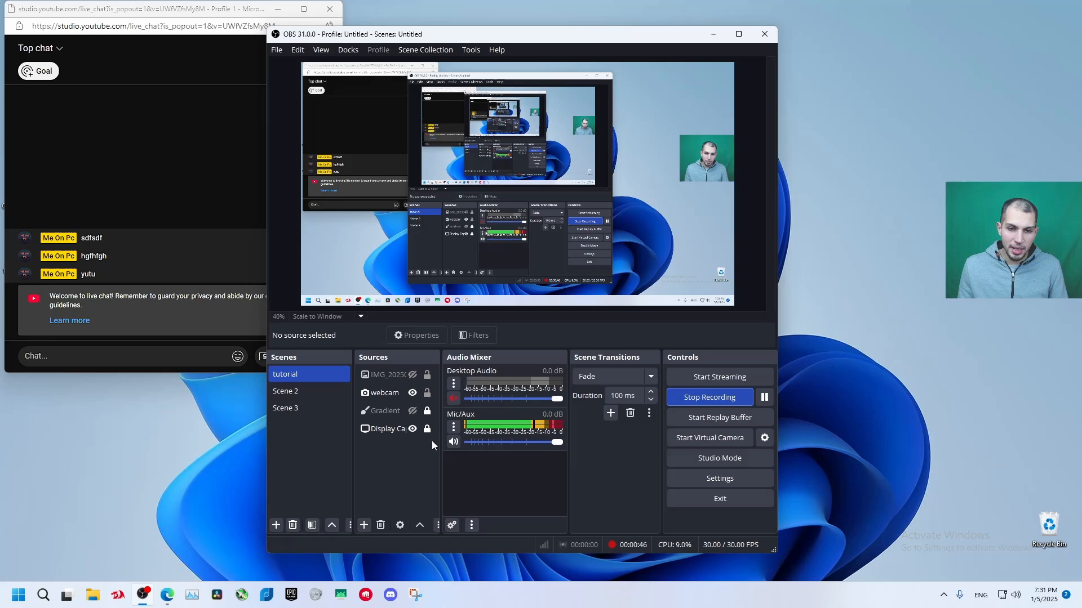
{"action": "left_click", "coordinate": [364, 525]}
{"action": "type", "text": "yt c"}
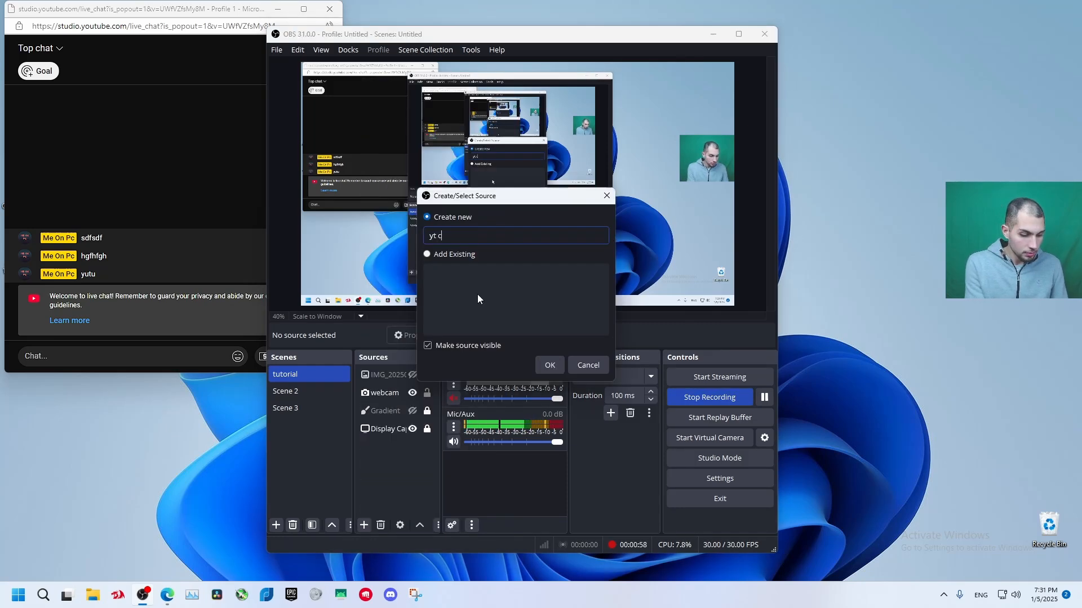
{"action": "type", "text": "hat"}
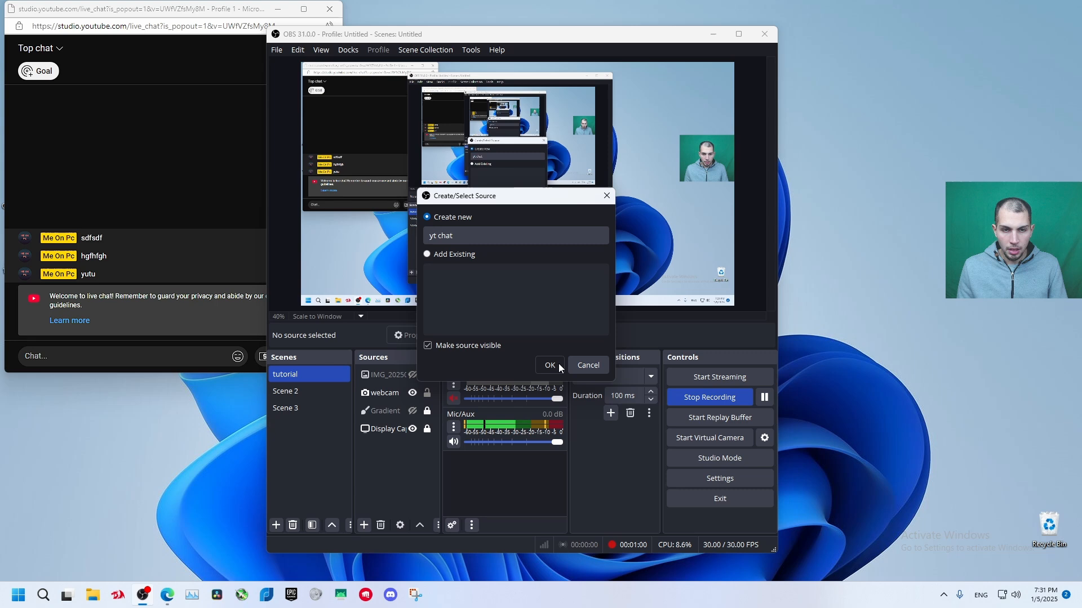
{"action": "left_click", "coordinate": [549, 365]}
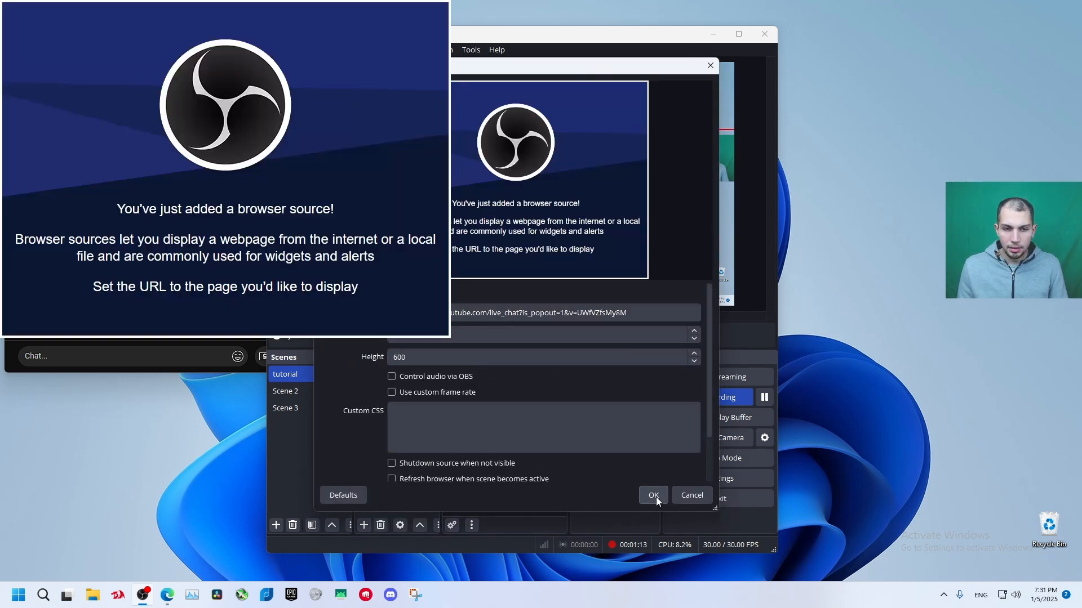
{"action": "left_click", "coordinate": [653, 495]}
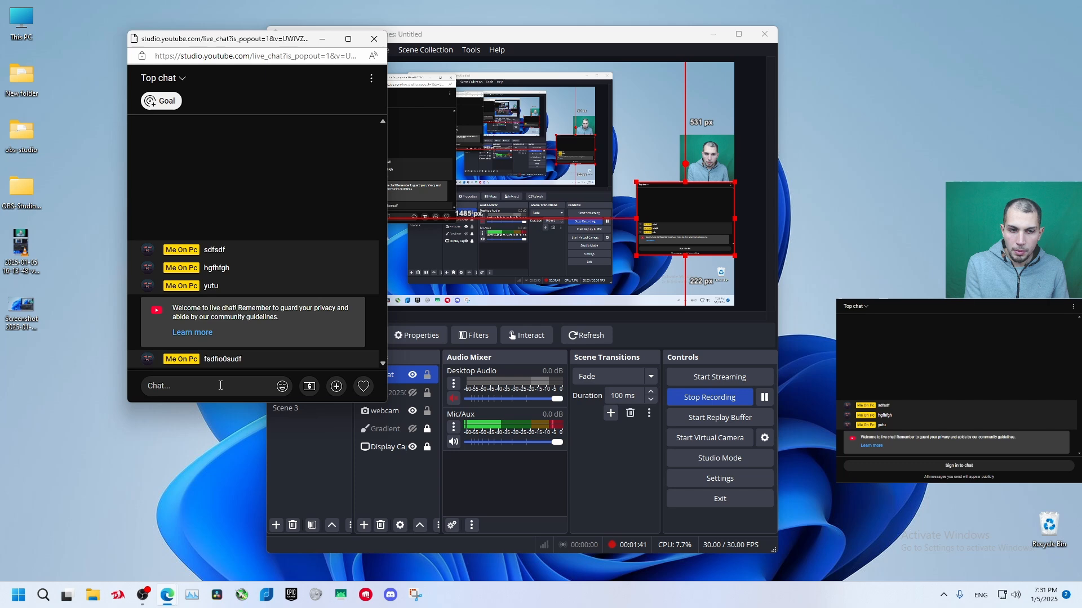
Send a test message 'i98we80' in the pop-out chat to confirm it shows in OBS.
{"action": "type", "text": "i98we80"}
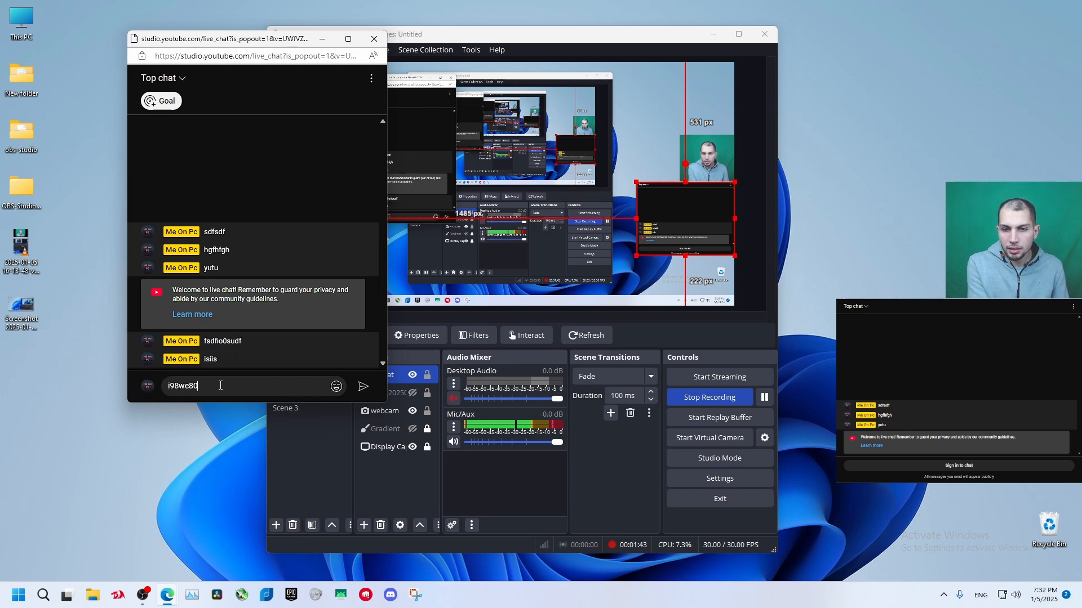
{"action": "left_click", "coordinate": [363, 385]}
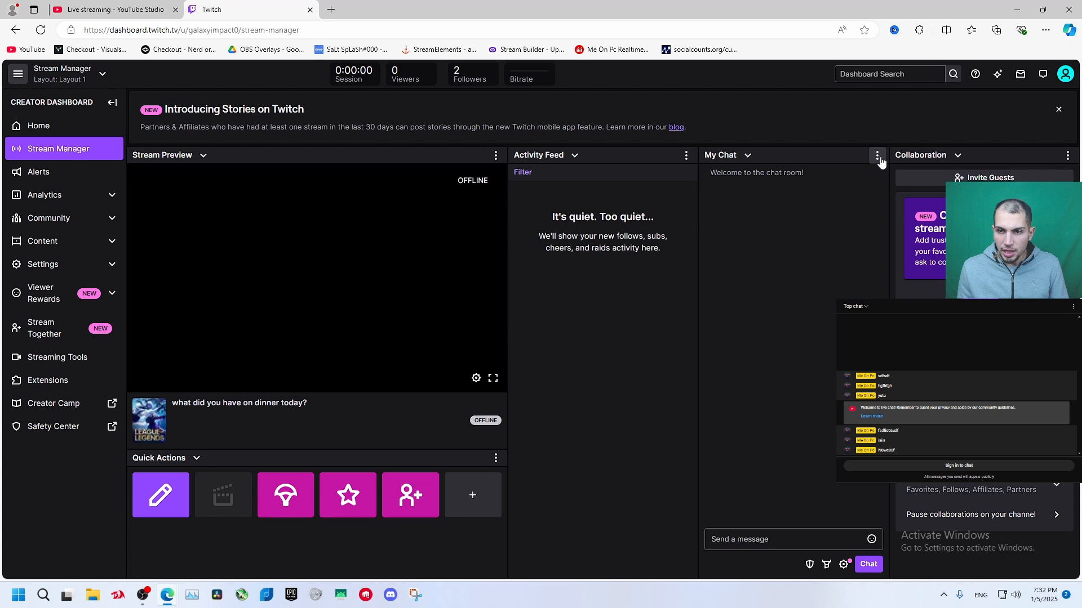
Pop the Twitch Stream Manager chat out into a separate window.
{"action": "left_click", "coordinate": [876, 154]}
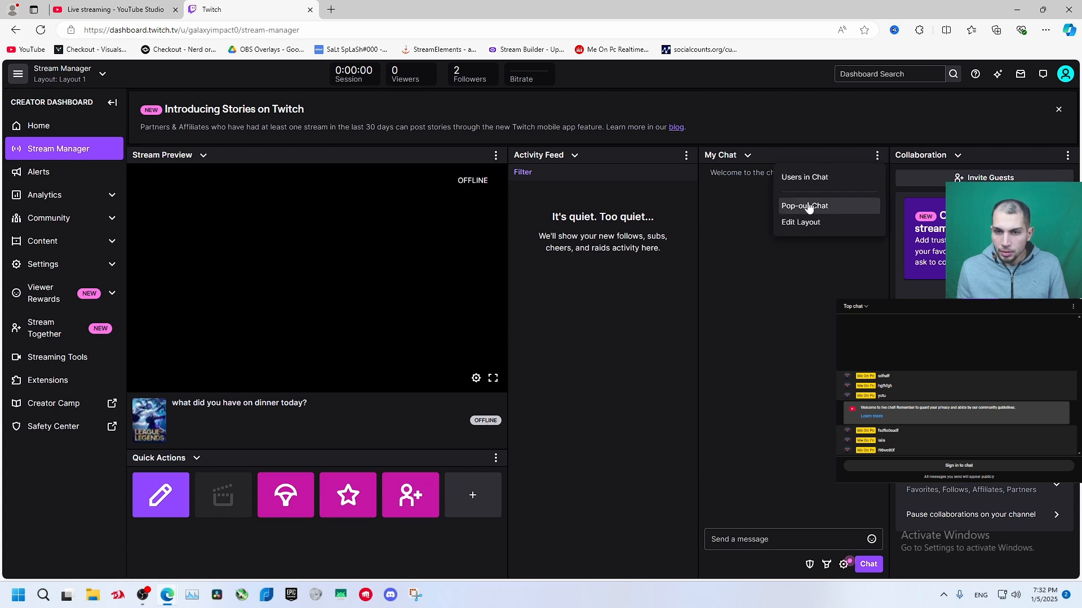
{"action": "left_click", "coordinate": [804, 205]}
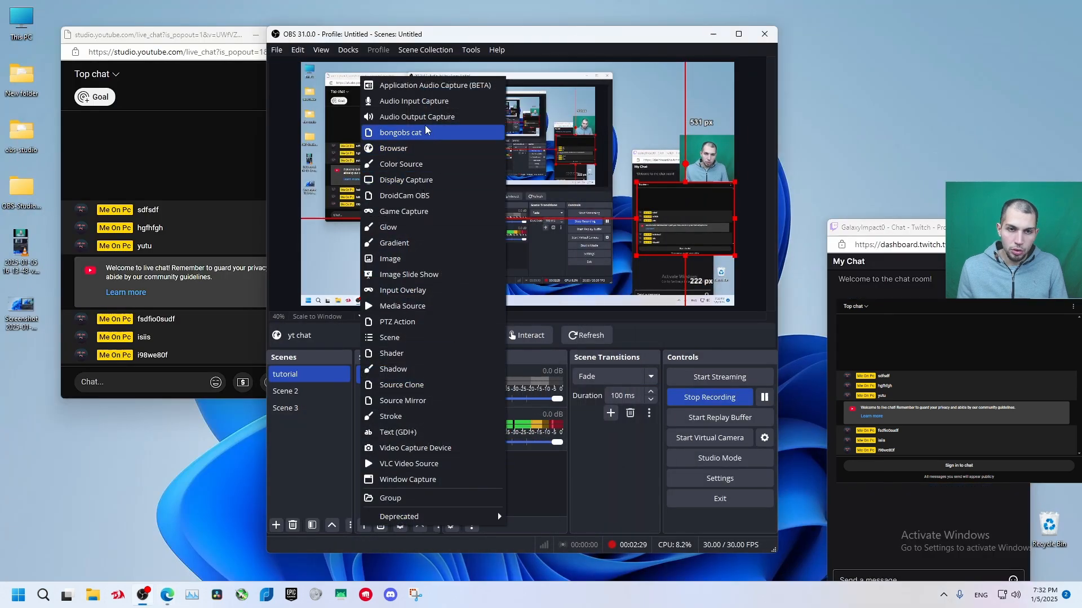
Add a Browser source in OBS pointing at the Twitch chat link, with Custom CSS cleared.
{"action": "left_click", "coordinate": [394, 149]}
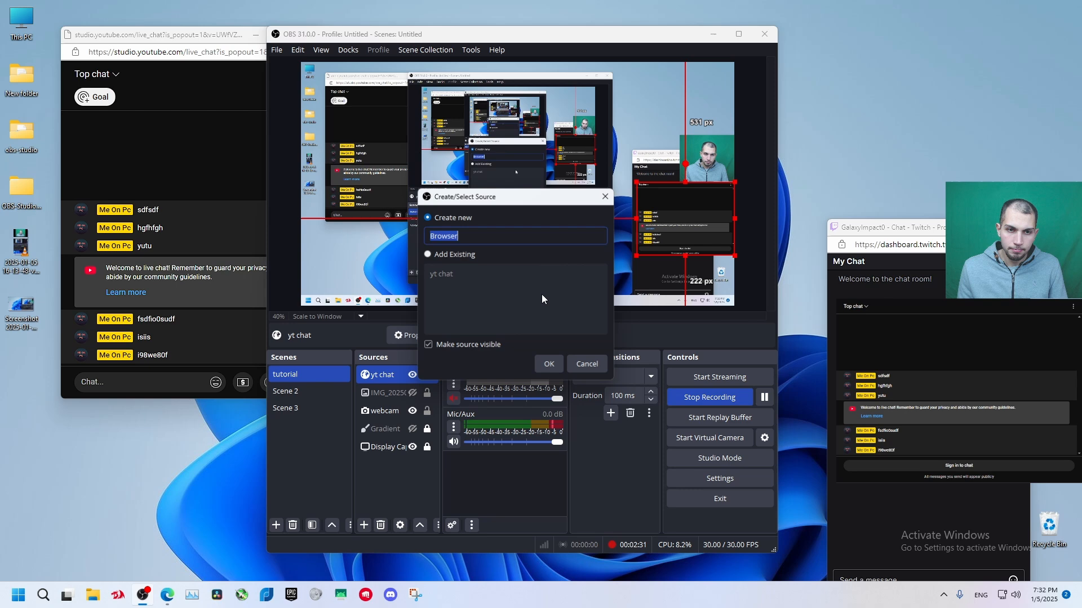
{"action": "left_click", "coordinate": [548, 363]}
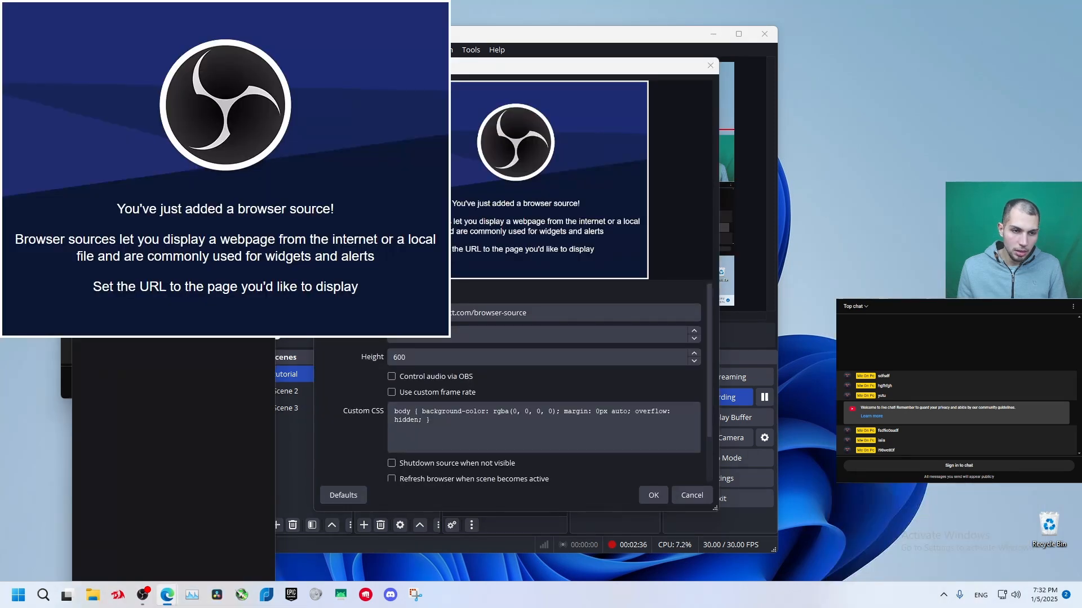
{"action": "triple_click", "coordinate": [545, 312]}
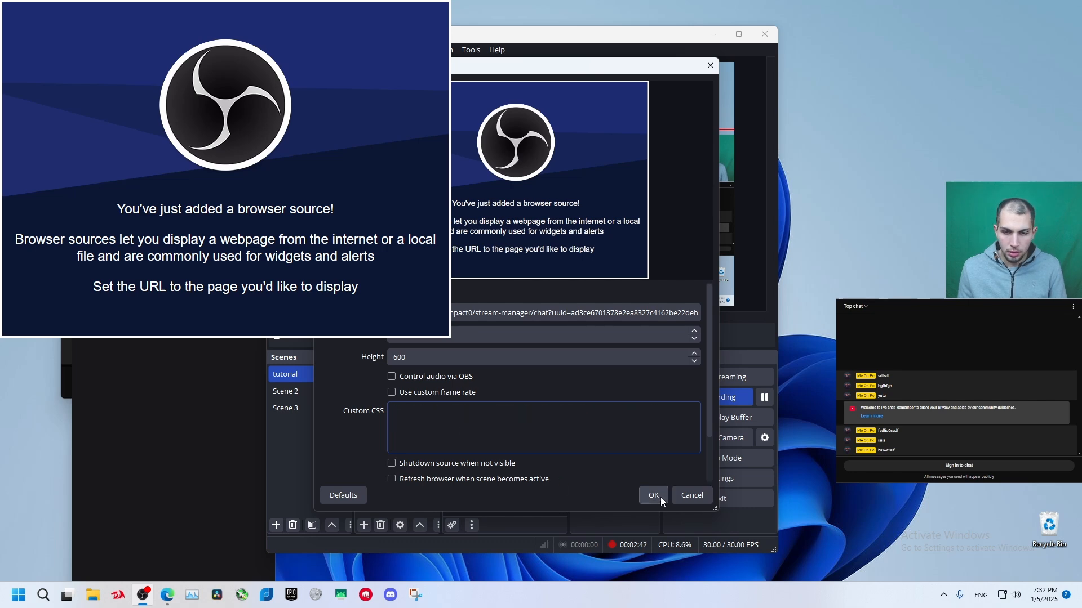
{"action": "left_click", "coordinate": [652, 496]}
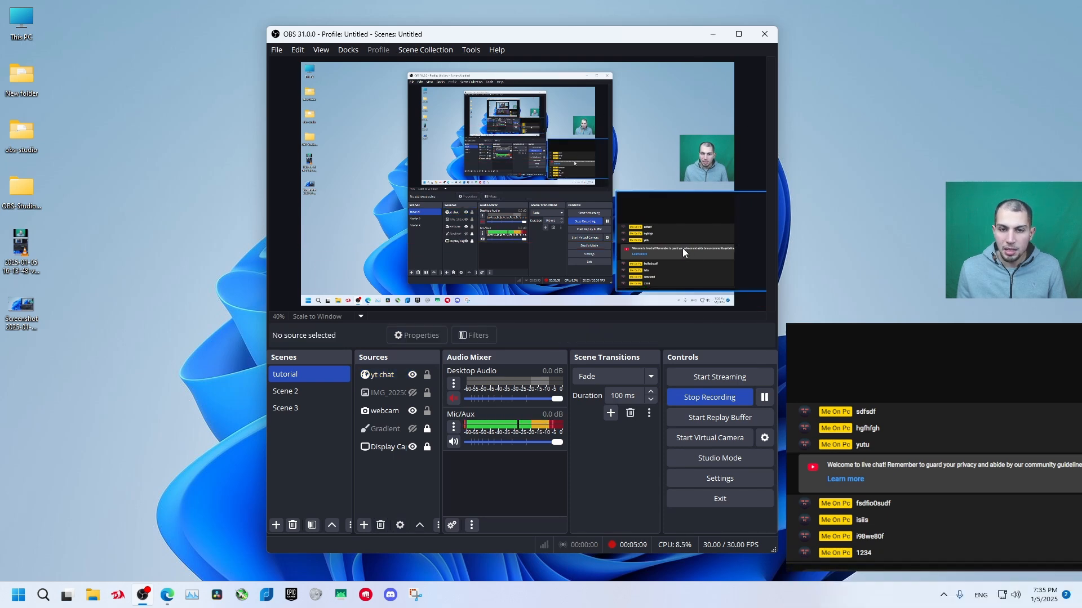
Select the yt chat source and bring up its properties with the empty Custom CSS box.
{"action": "left_click", "coordinate": [382, 374]}
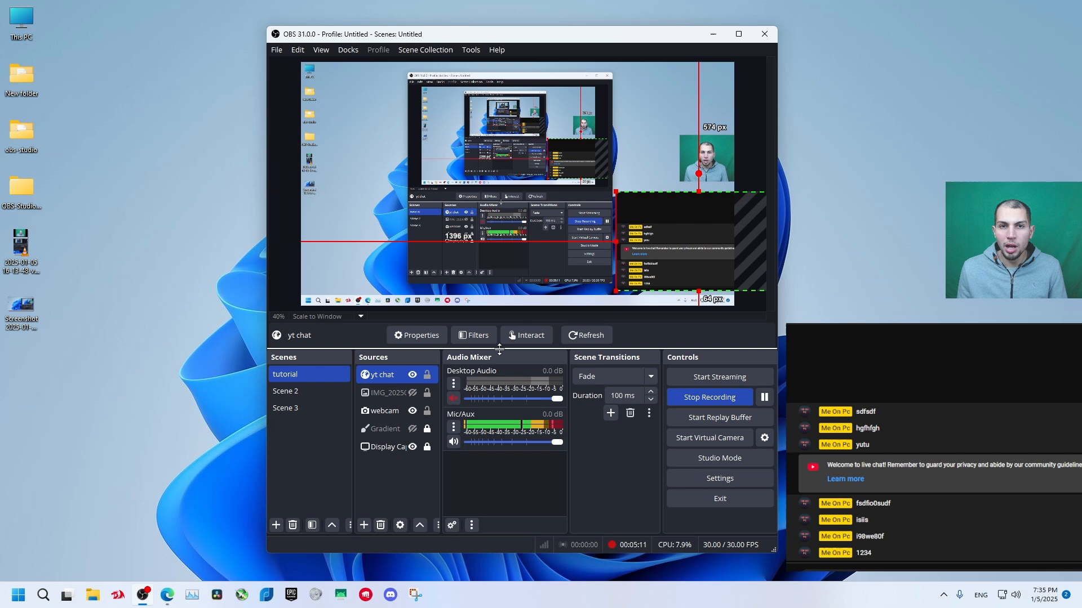
{"action": "mouse_move", "coordinate": [685, 271]}
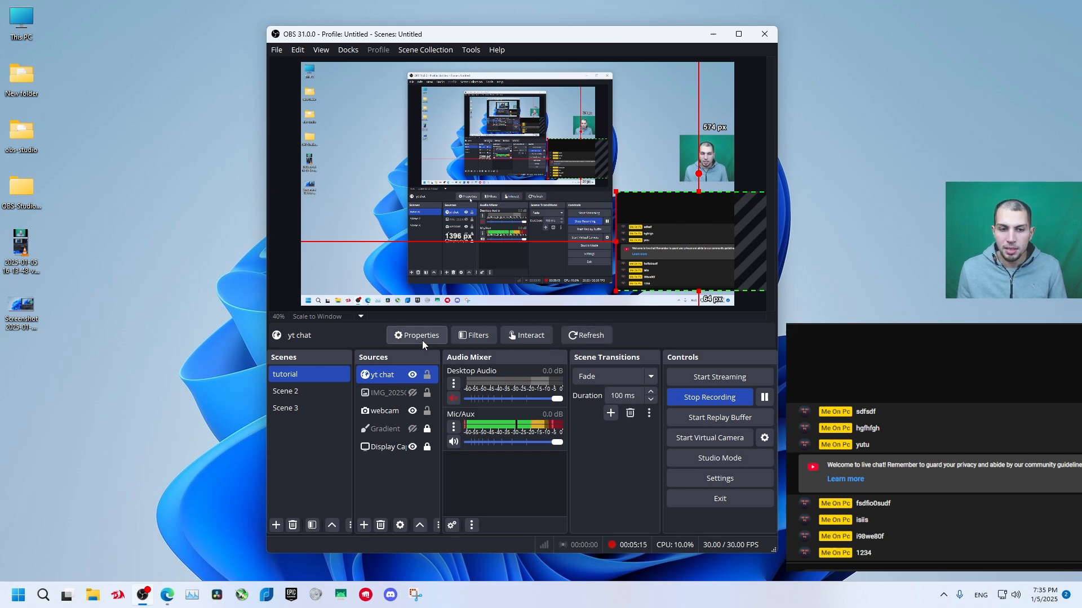
{"action": "left_click", "coordinate": [417, 336]}
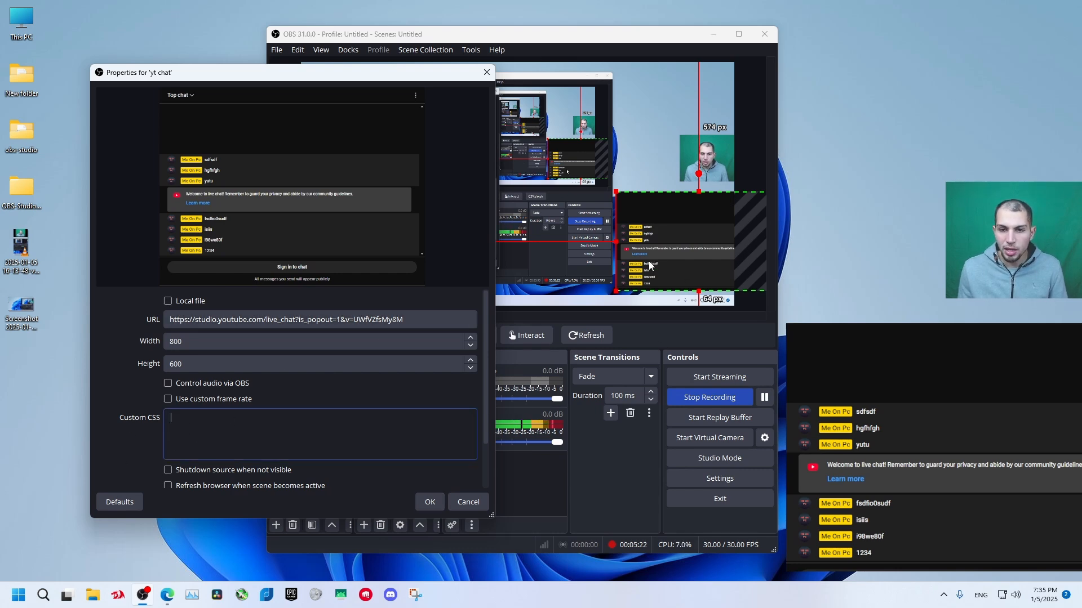
{"action": "mouse_move", "coordinate": [621, 260]}
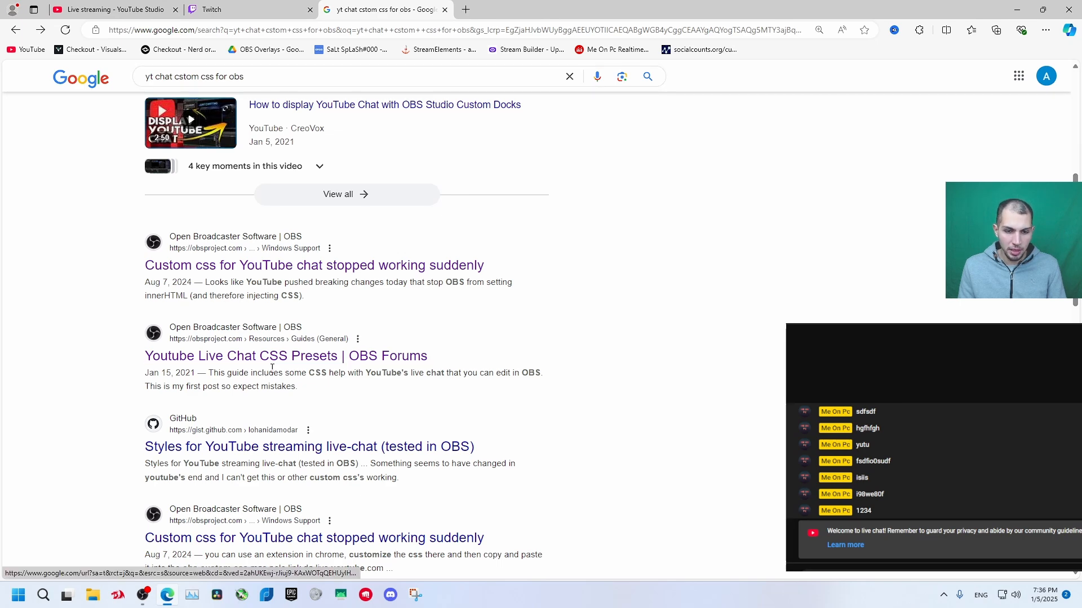
Open the OBS Forums YouTube Live Chat CSS Presets guide at the Remove background section.
{"action": "left_click", "coordinate": [285, 355]}
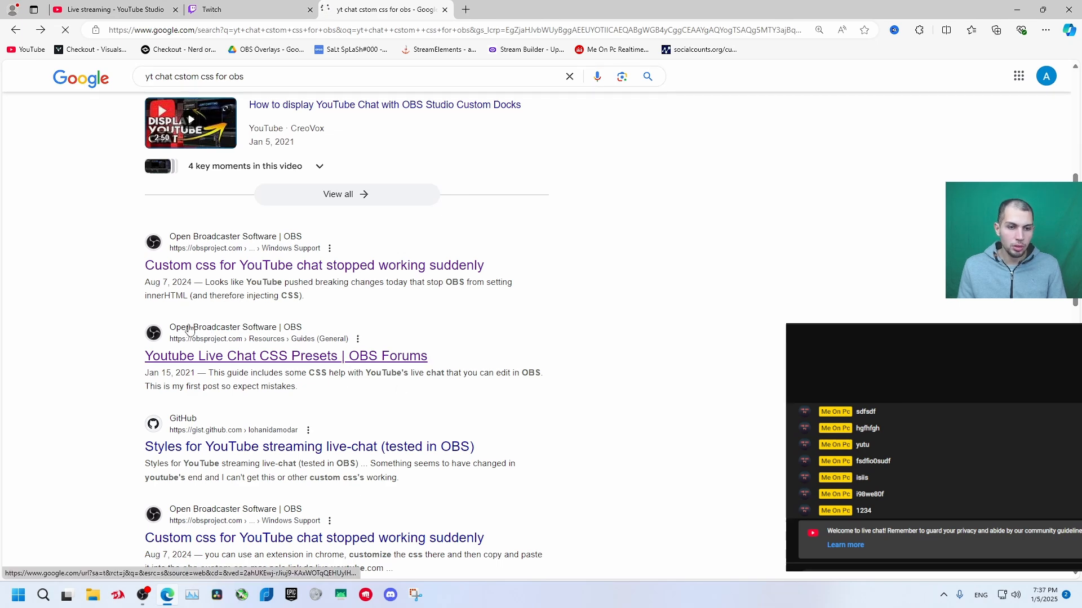
{"action": "left_click", "coordinate": [285, 356]}
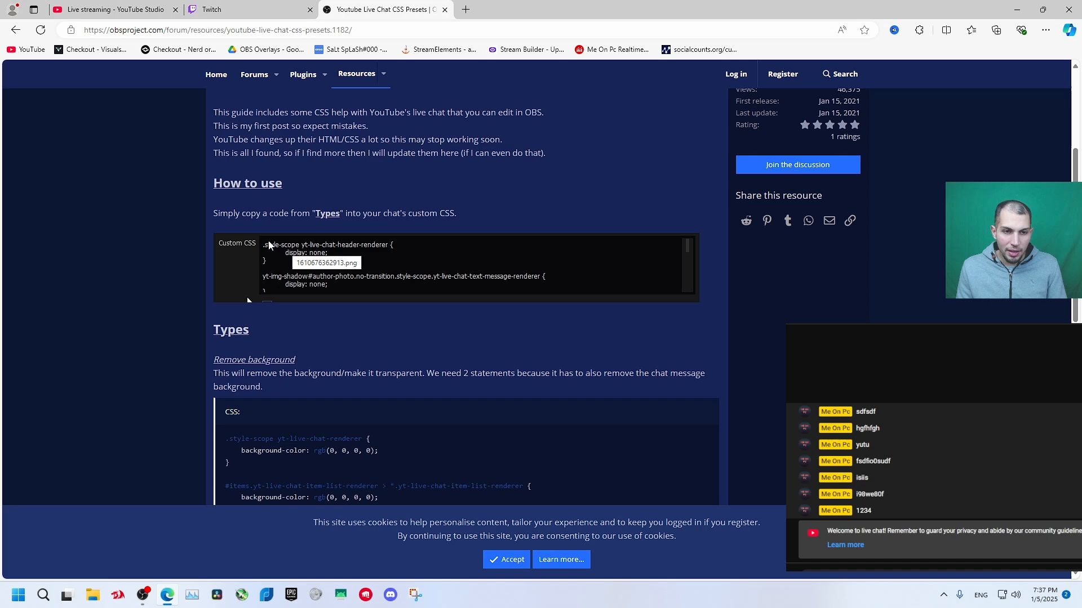
{"action": "scroll", "scroll_direction": "down", "scroll_amount": 3}
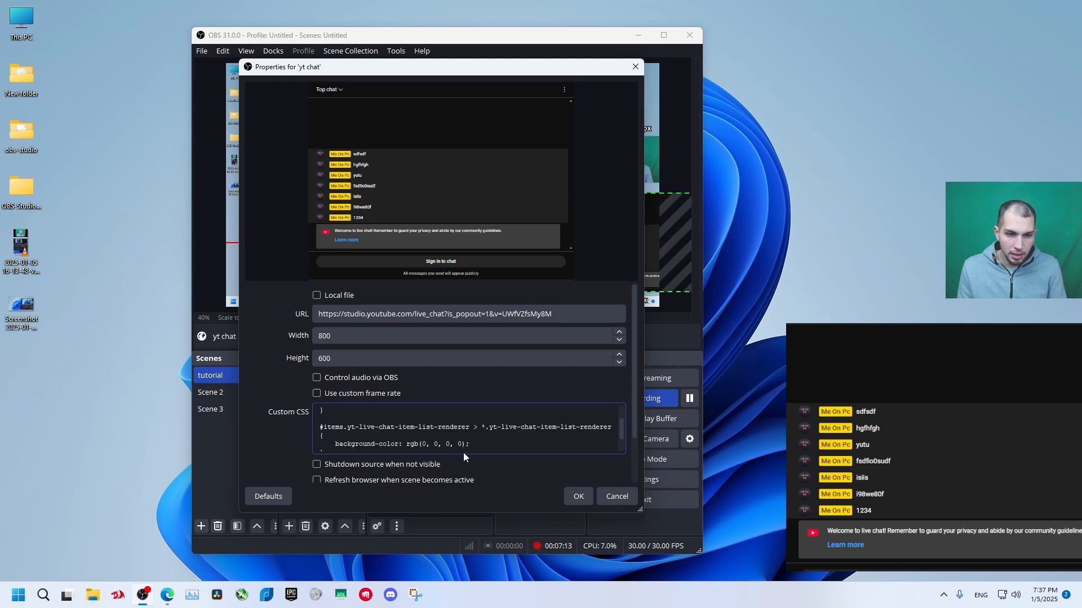
Apply the Remove background CSS to the yt chat source and return to the browser.
{"action": "left_click", "coordinate": [577, 496]}
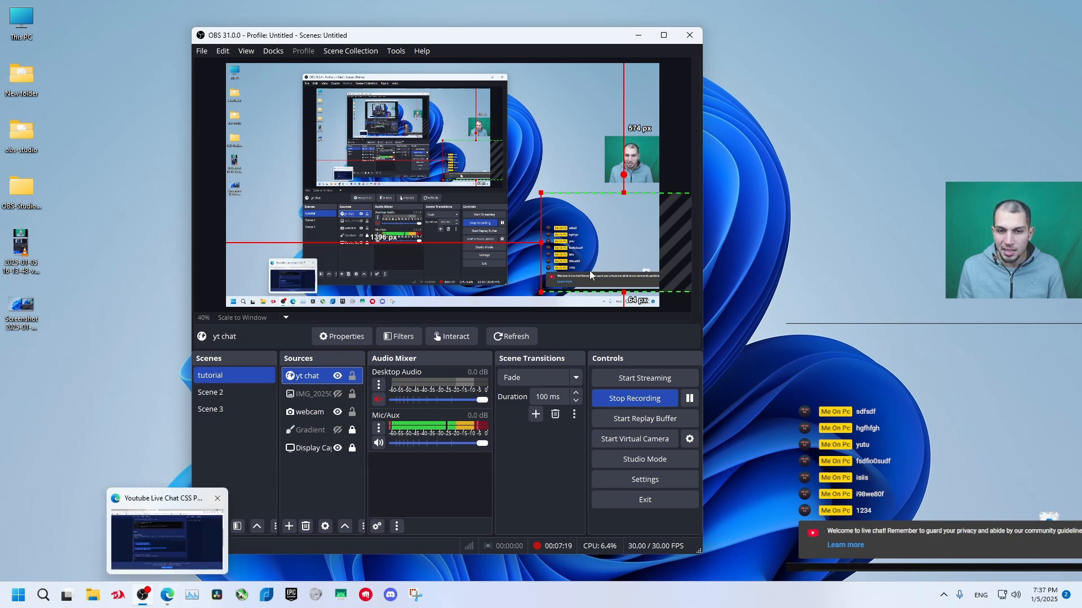
{"action": "left_click", "coordinate": [217, 498]}
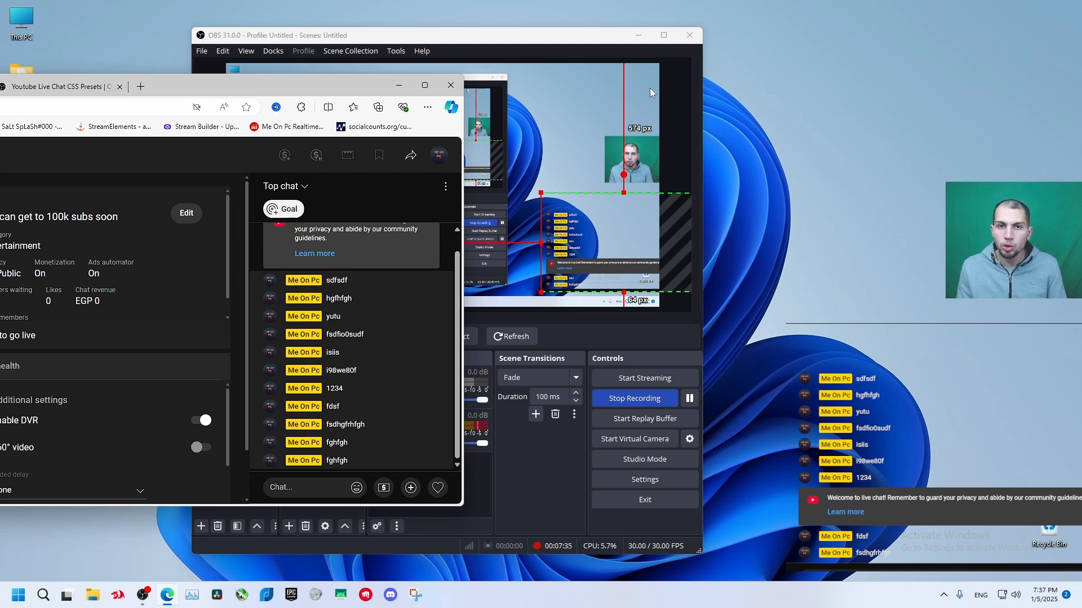
{"action": "mouse_move", "coordinate": [693, 132]}
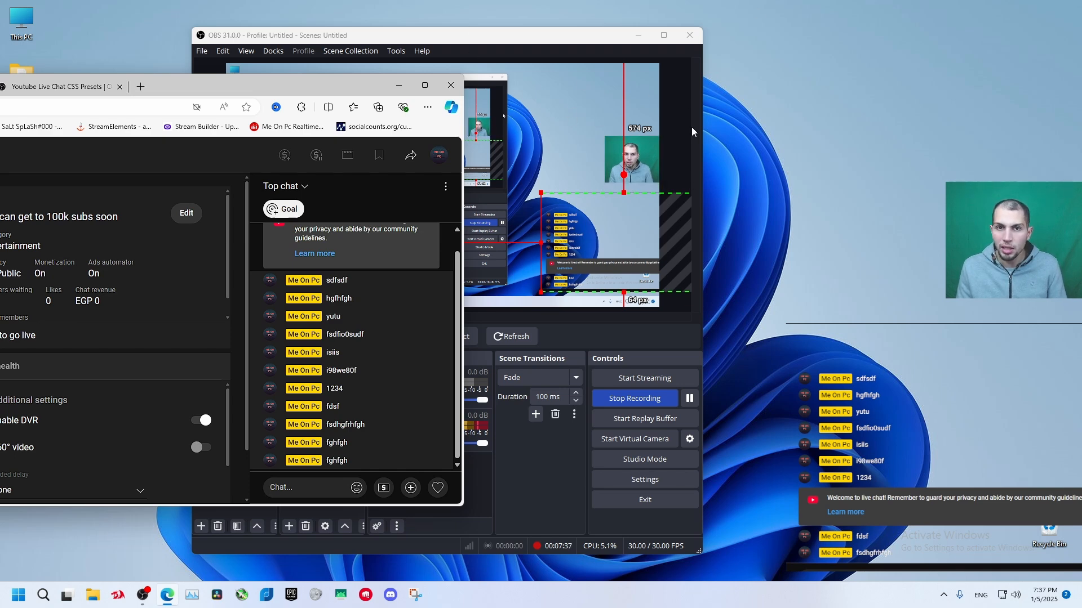
{"action": "mouse_move", "coordinate": [742, 120]}
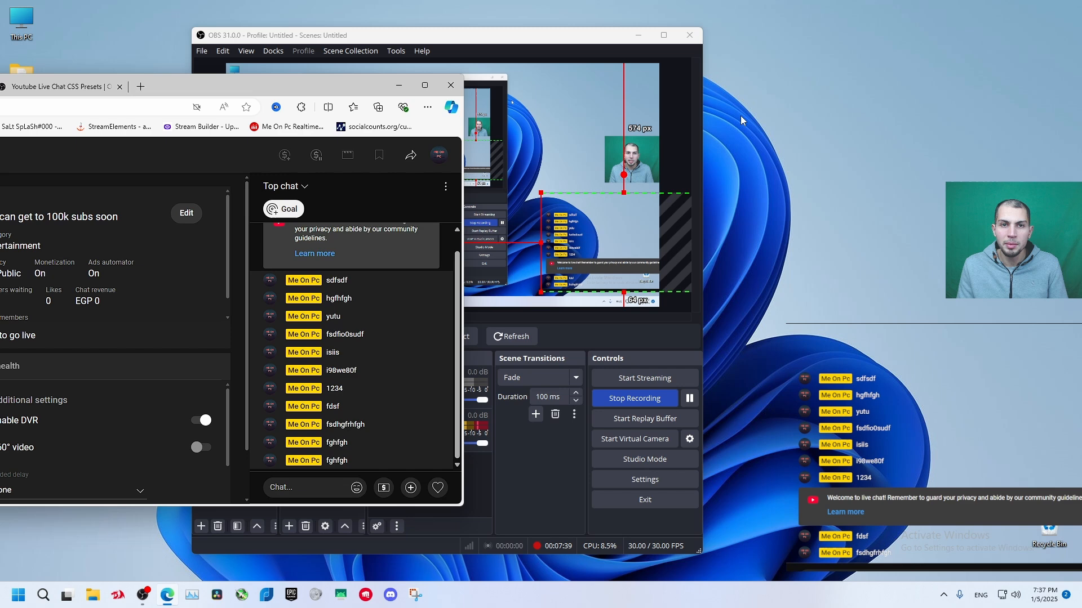